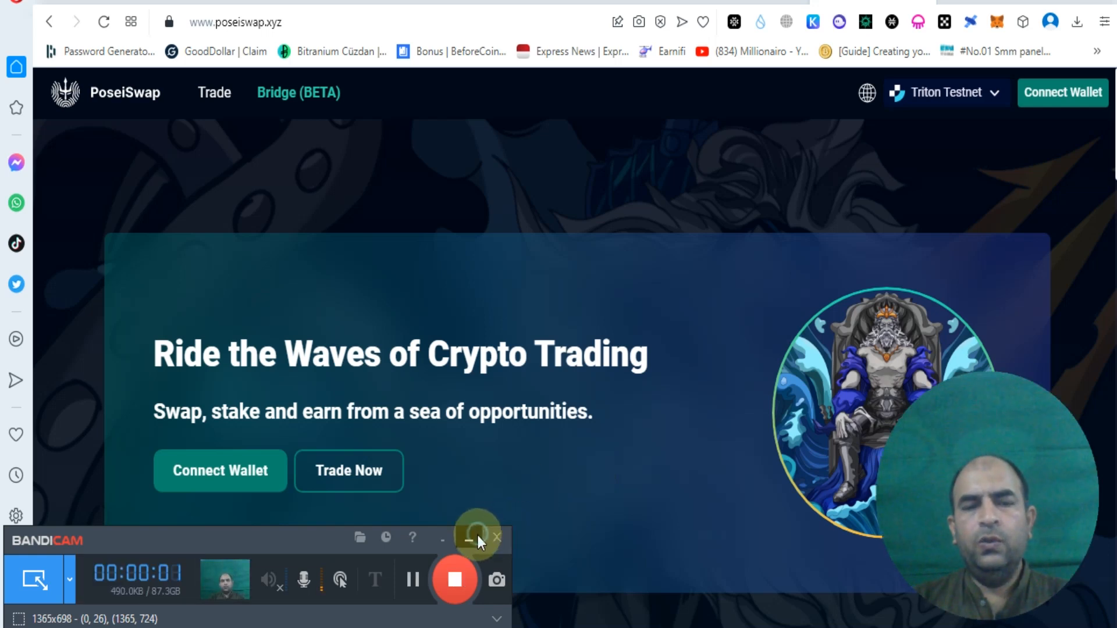
Connect MetaMask Account 1 to PoseiSwap with Triton Testnet kept as the network.
left_click(468, 538)
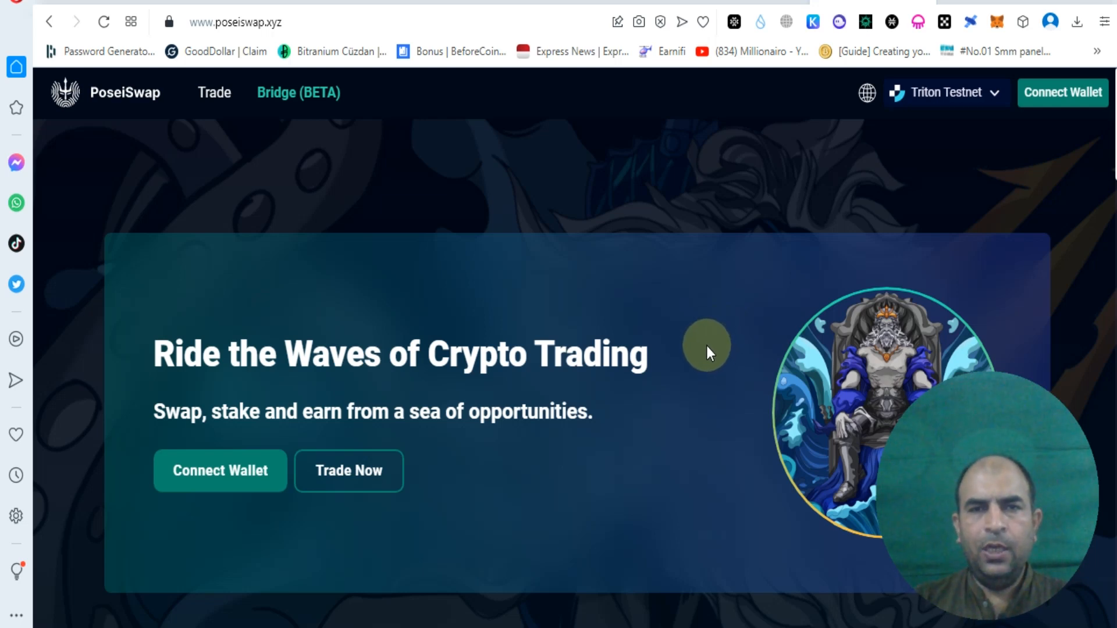
left_click(944, 92)
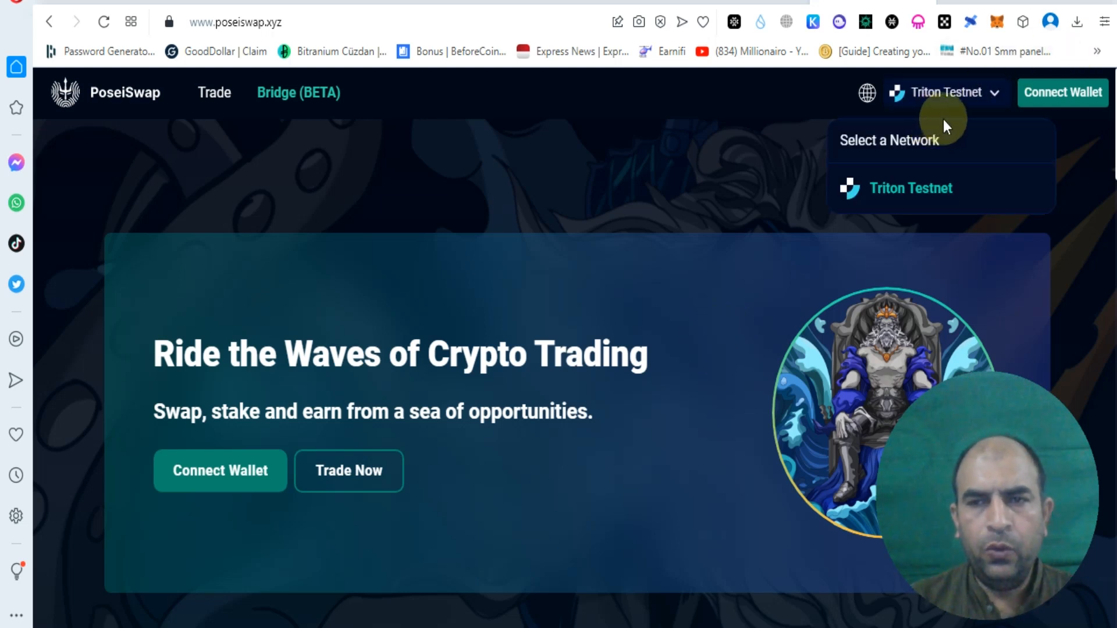
left_click(1081, 221)
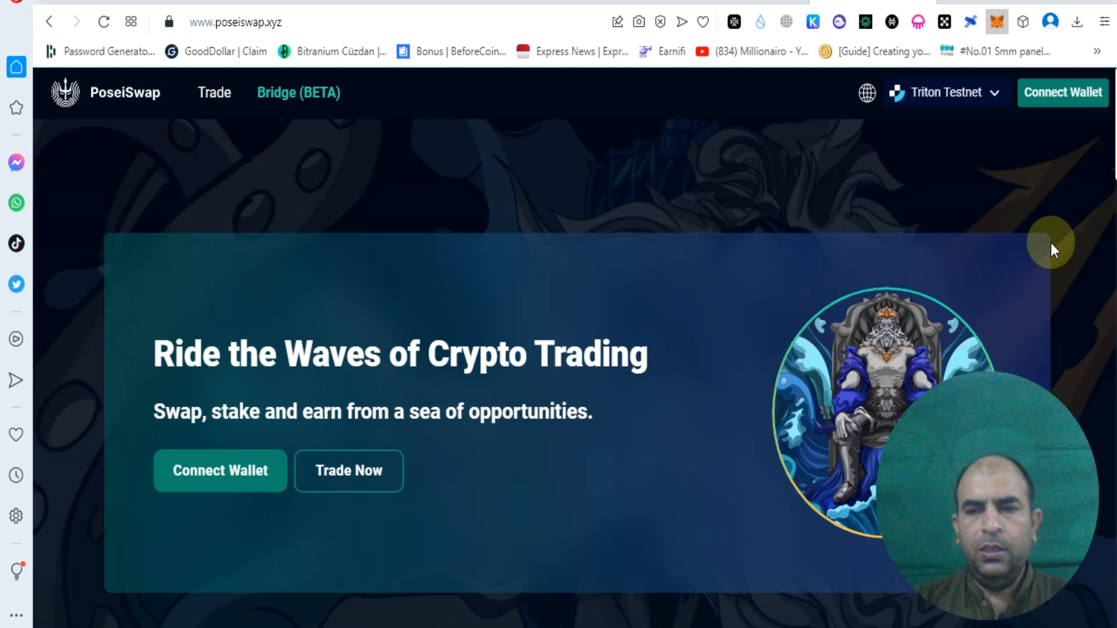
mouse_move(1042, 206)
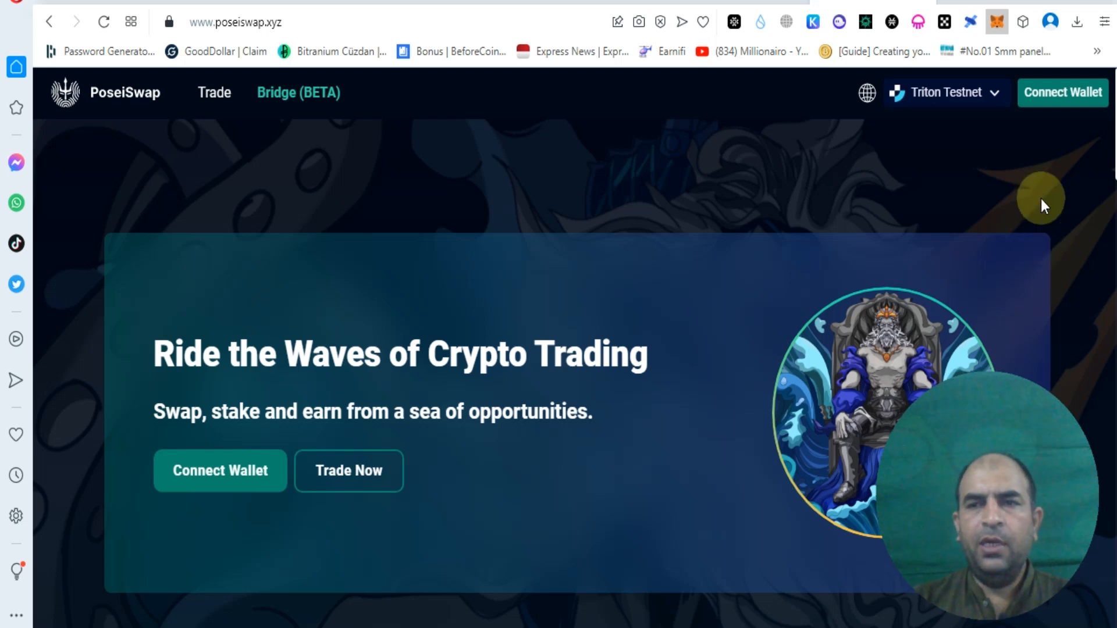
left_click(997, 21)
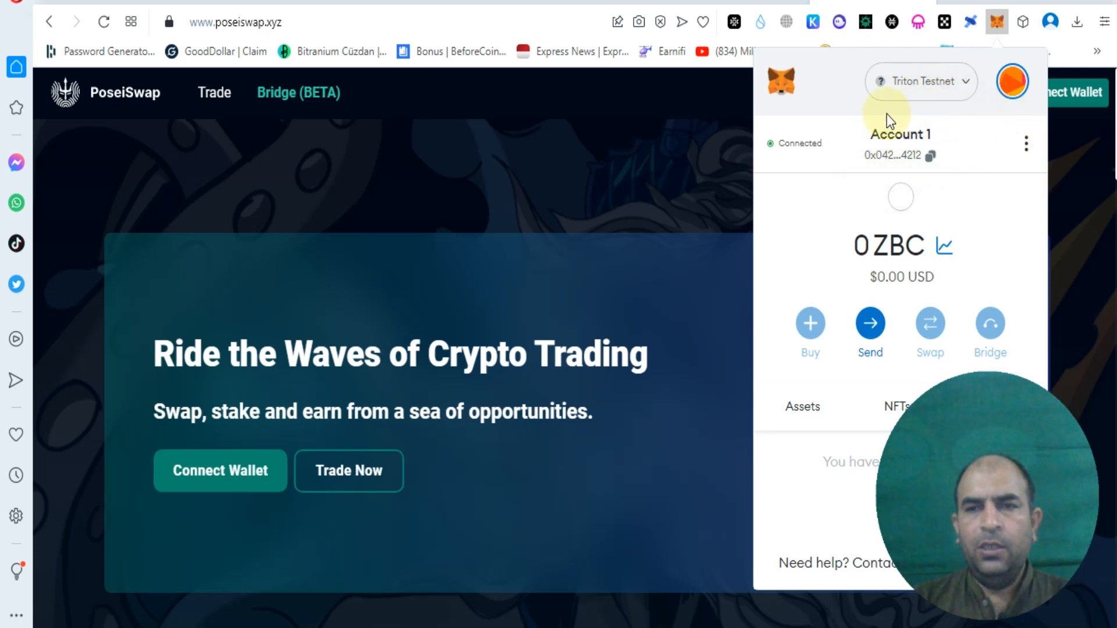
mouse_move(1047, 234)
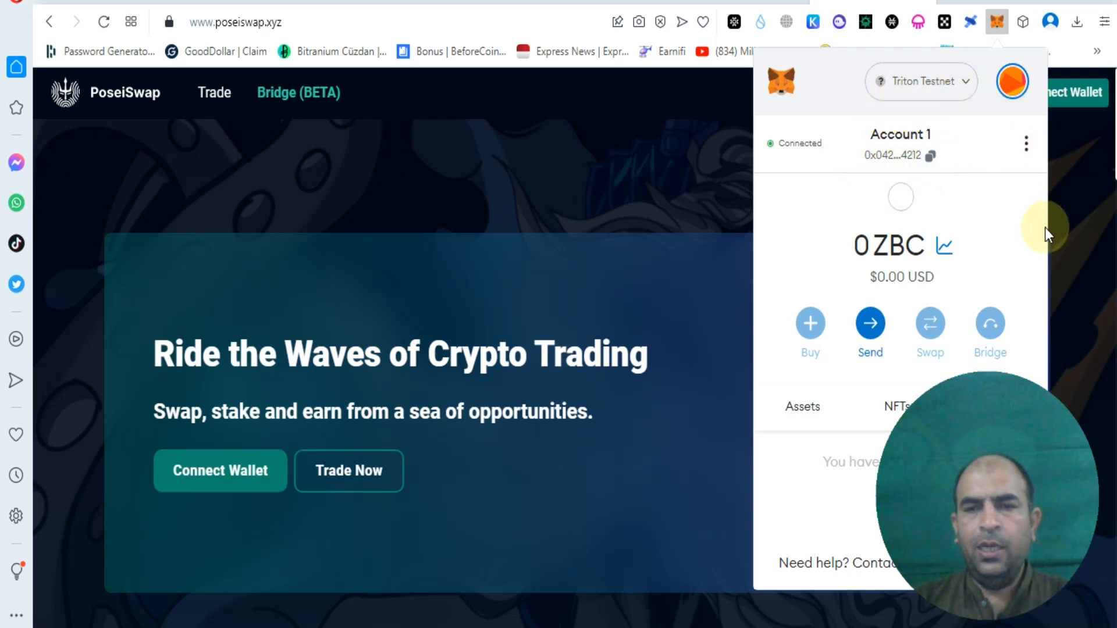
left_click(329, 309)
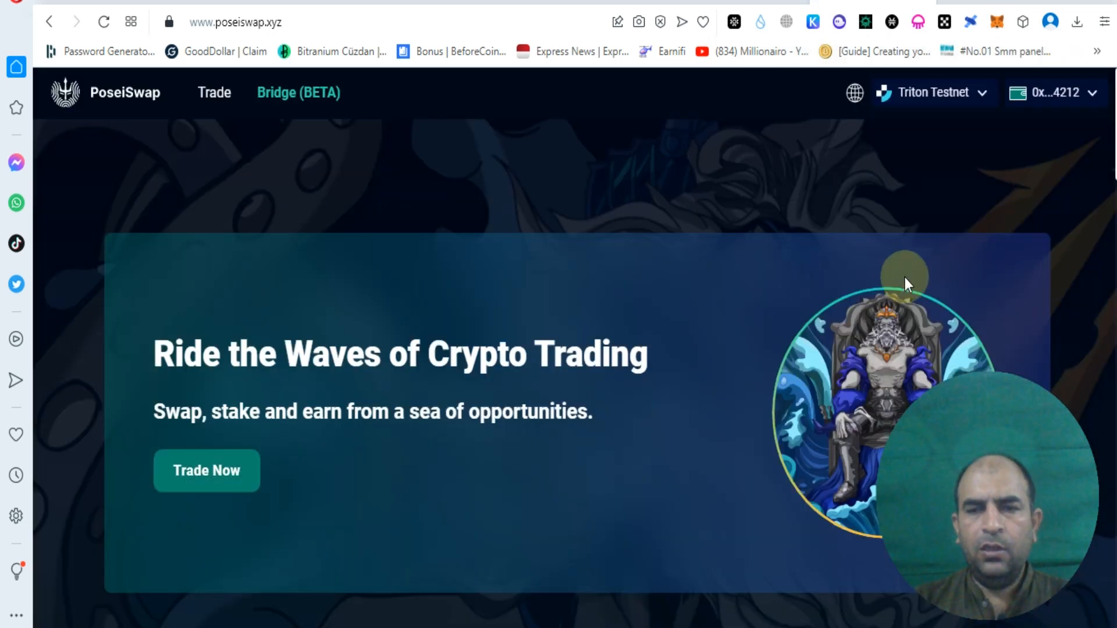
mouse_move(909, 155)
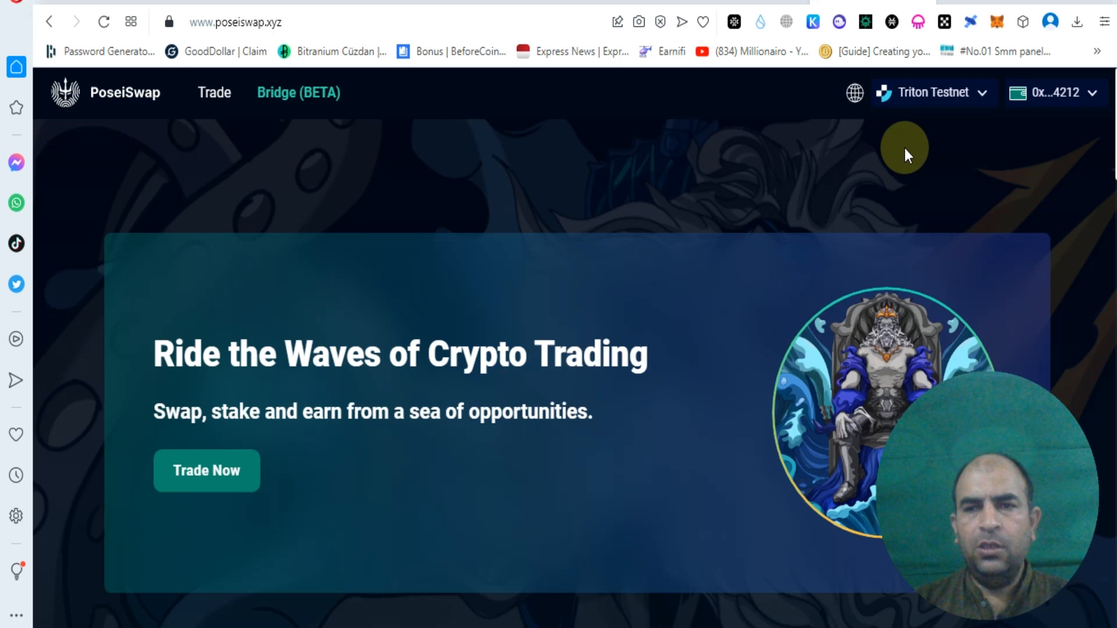
Check the connected account menu for the wallet ending 4212 and dismiss it.
left_click(1053, 91)
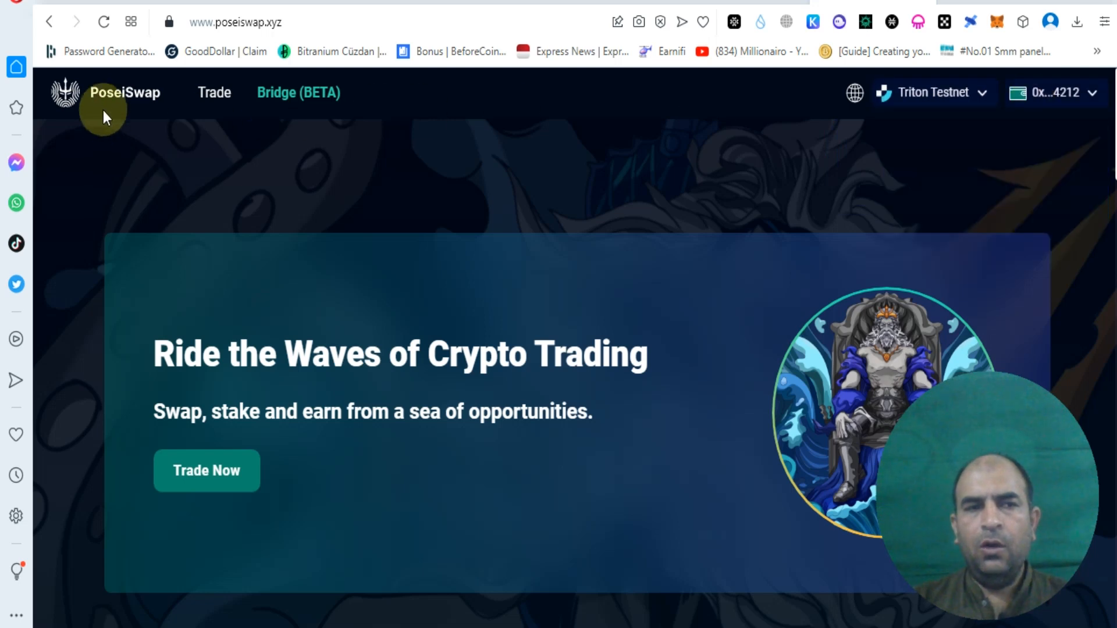
left_click(1052, 92)
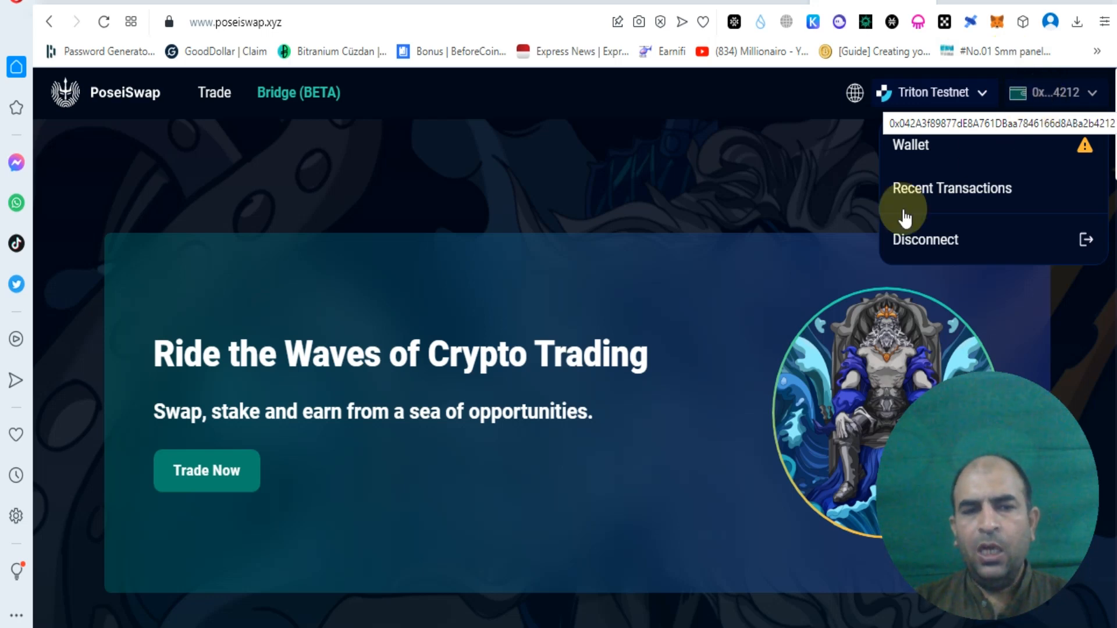
left_click(527, 230)
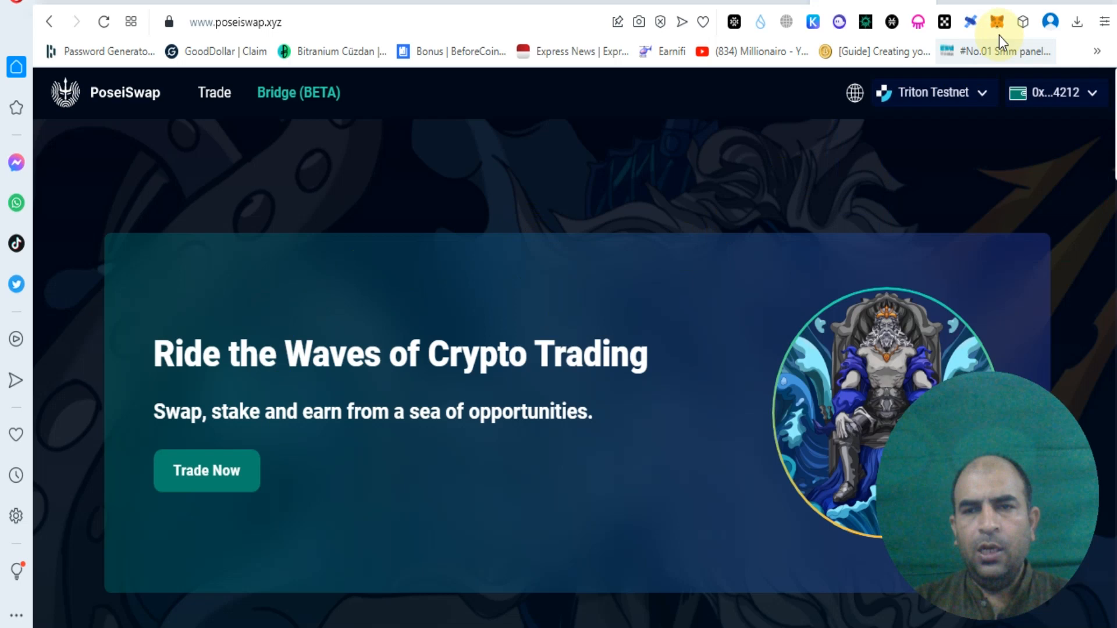
Request 1 tZBC from the Triton faucet for the address ending 4212 and pass the reCAPTCHA.
left_click(931, 92)
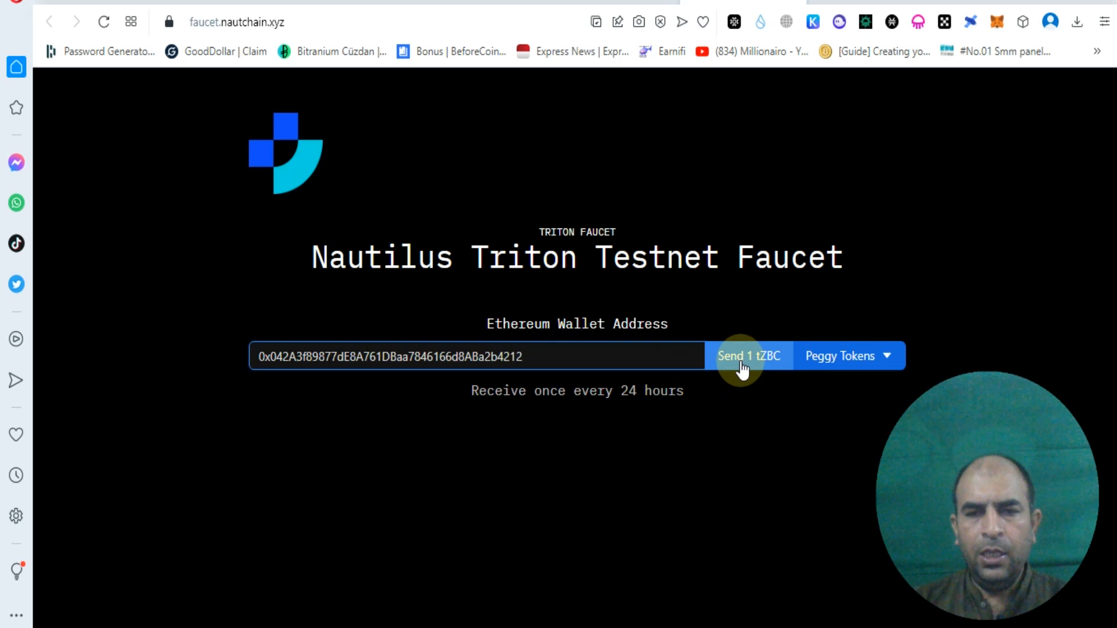
left_click(748, 357)
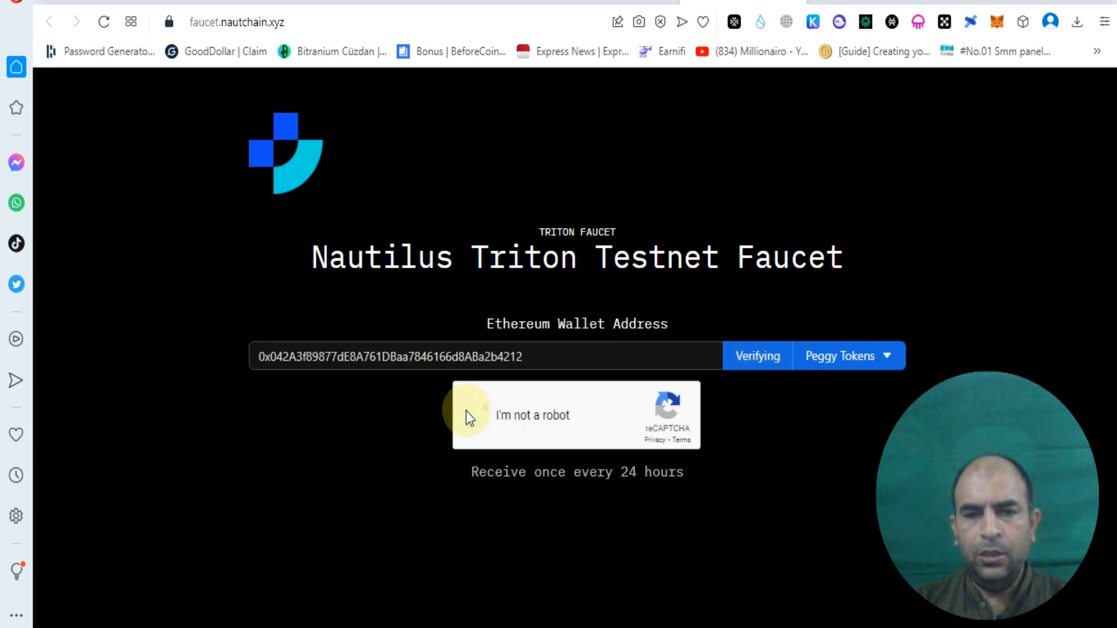
left_click(474, 415)
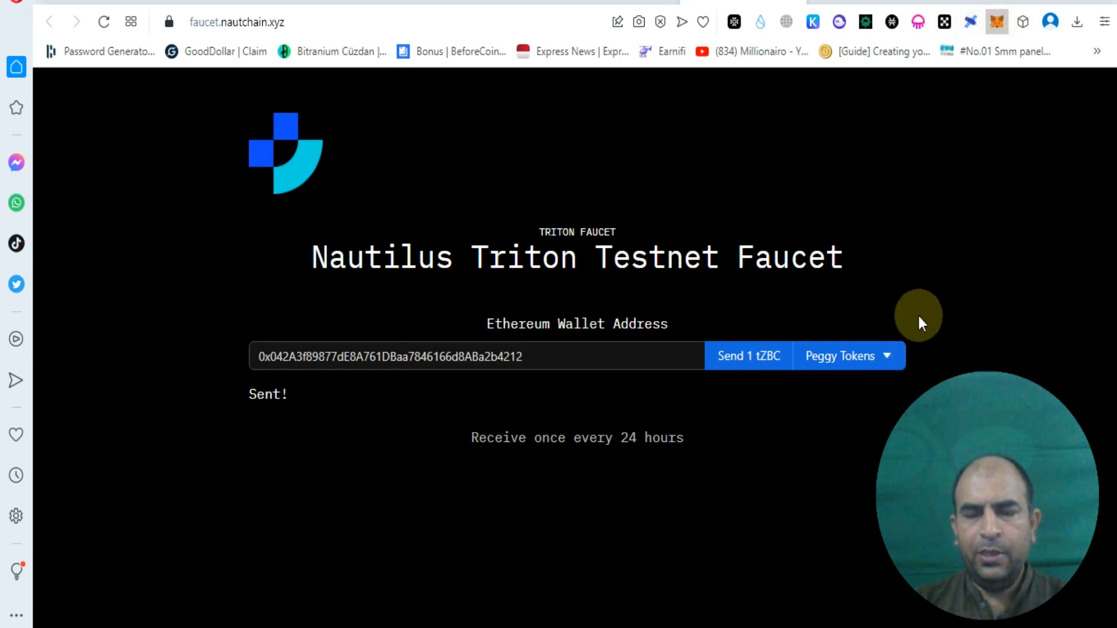
mouse_move(943, 252)
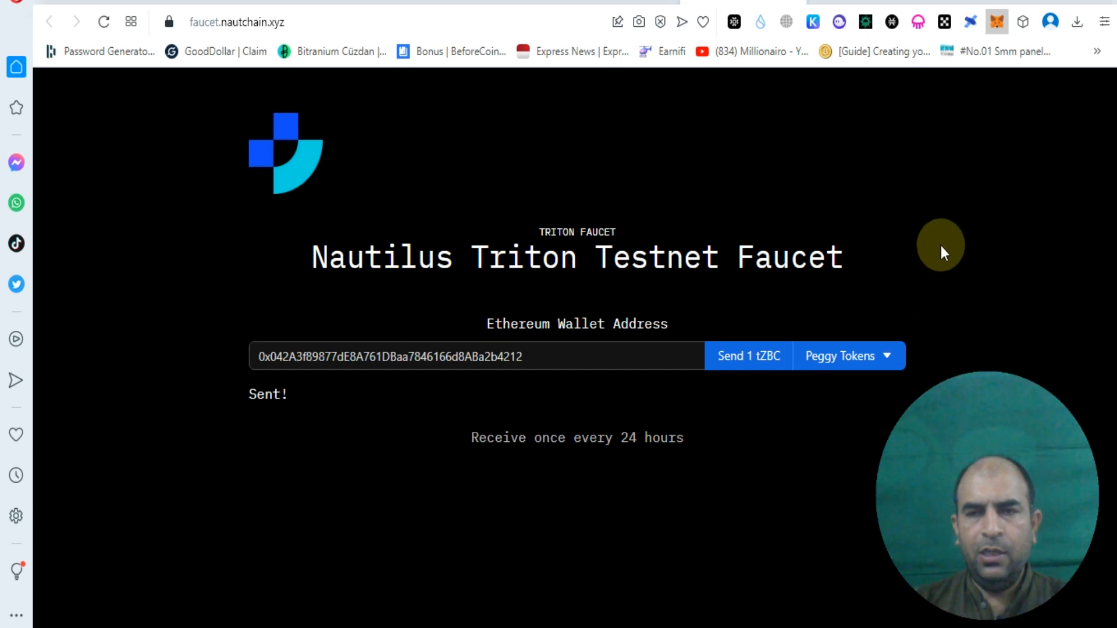
Check the ZBC balance in MetaMask and see the once-every-24-hours faucet limit.
left_click(997, 21)
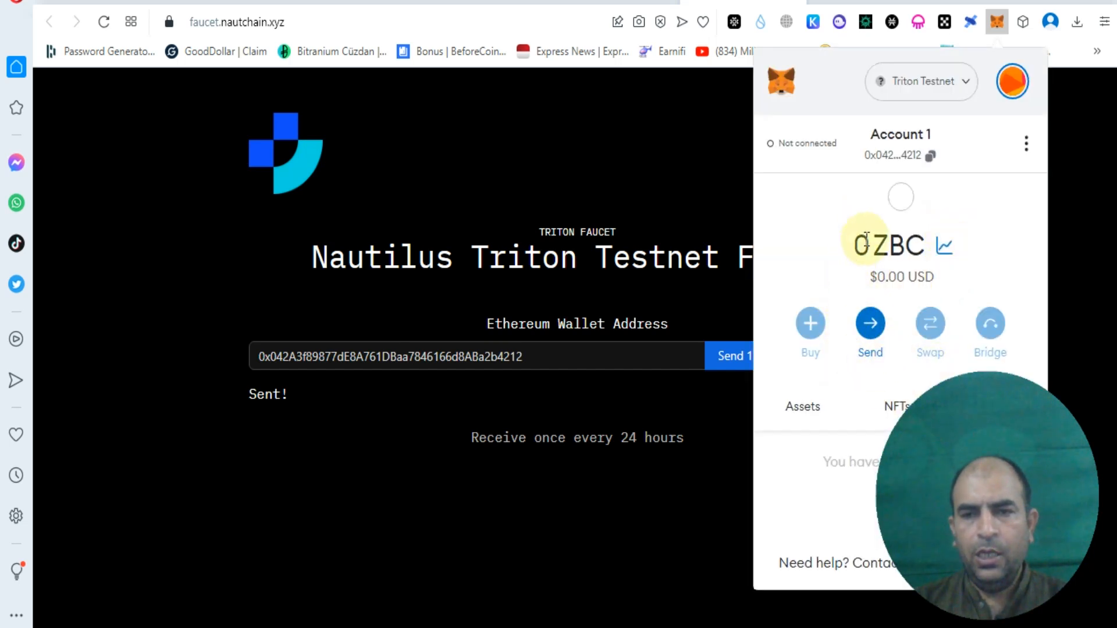
left_click(732, 356)
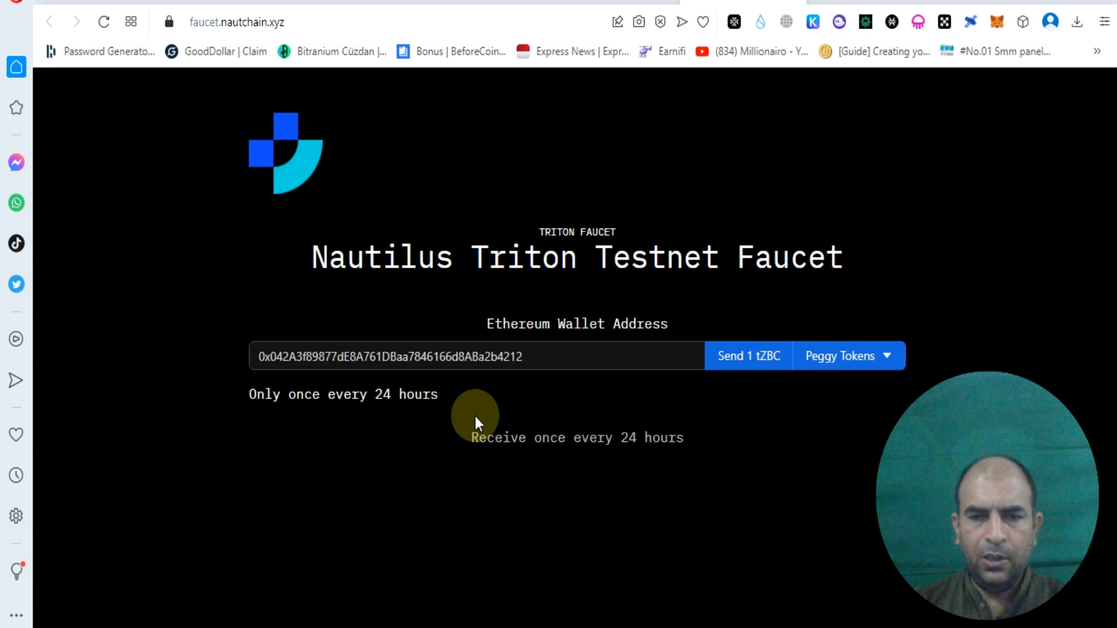
mouse_move(458, 411)
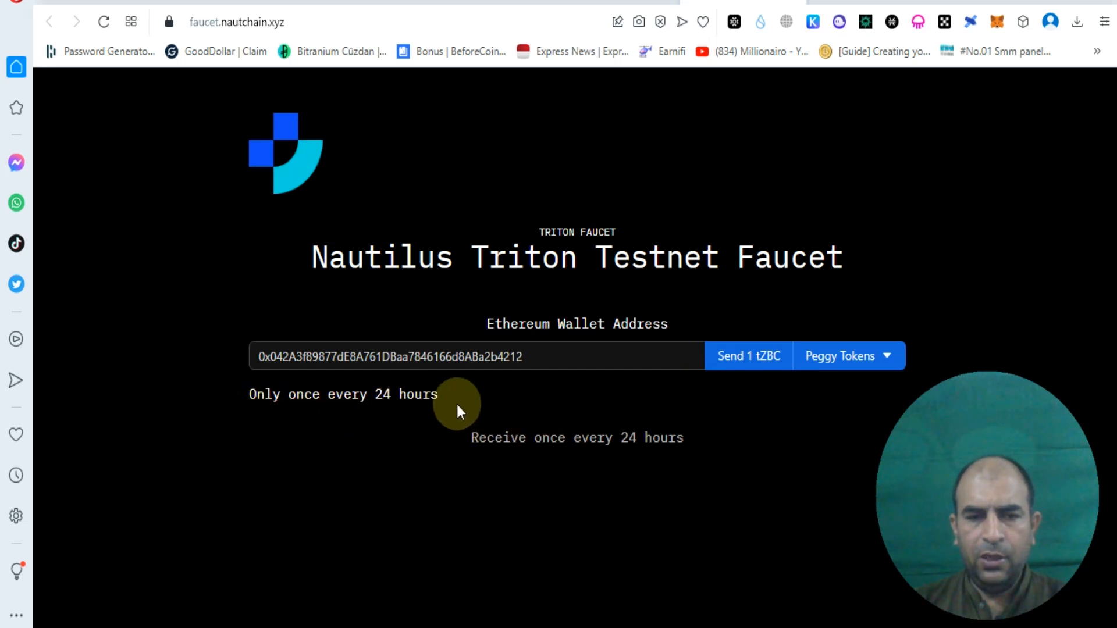
mouse_move(685, 452)
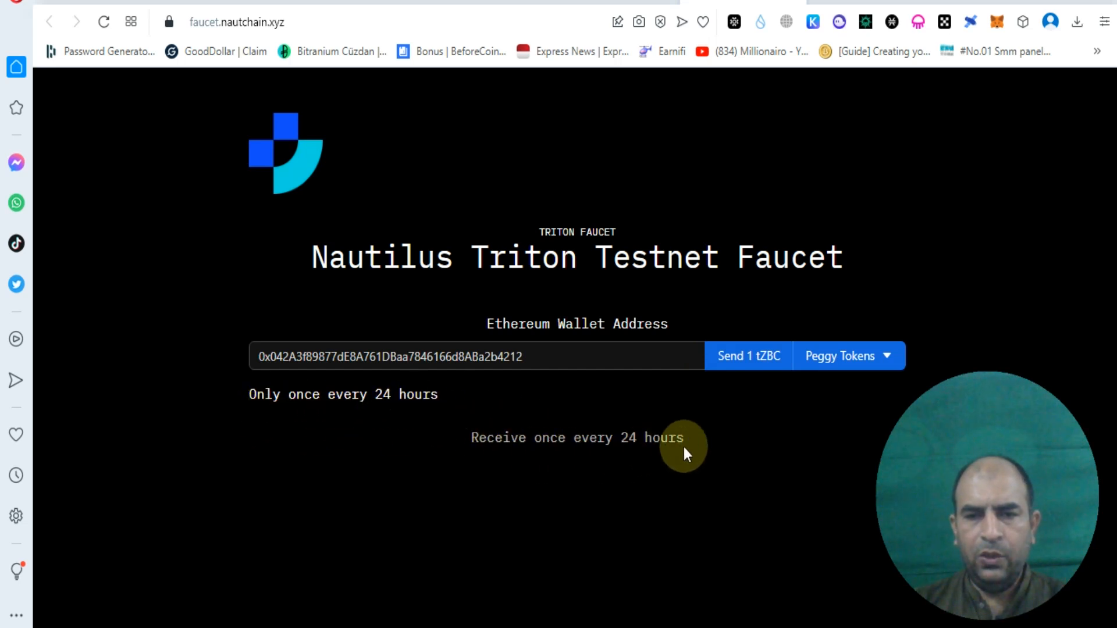
Retry the tZBC request with the robot check, hitting the 24-hour limit again.
left_click(748, 356)
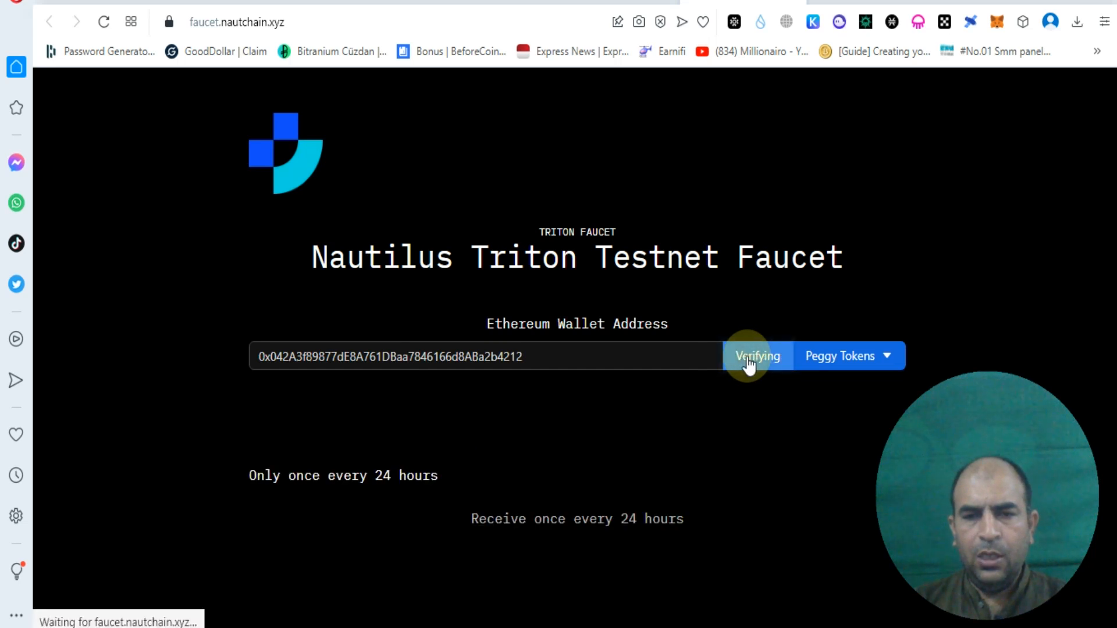
left_click(757, 356)
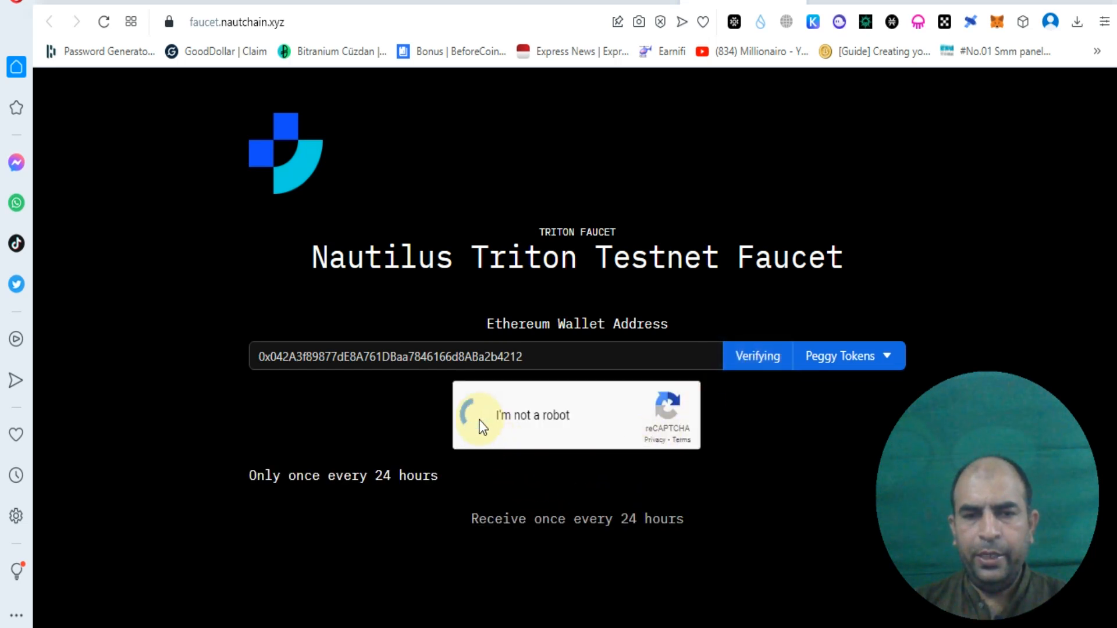
left_click(471, 415)
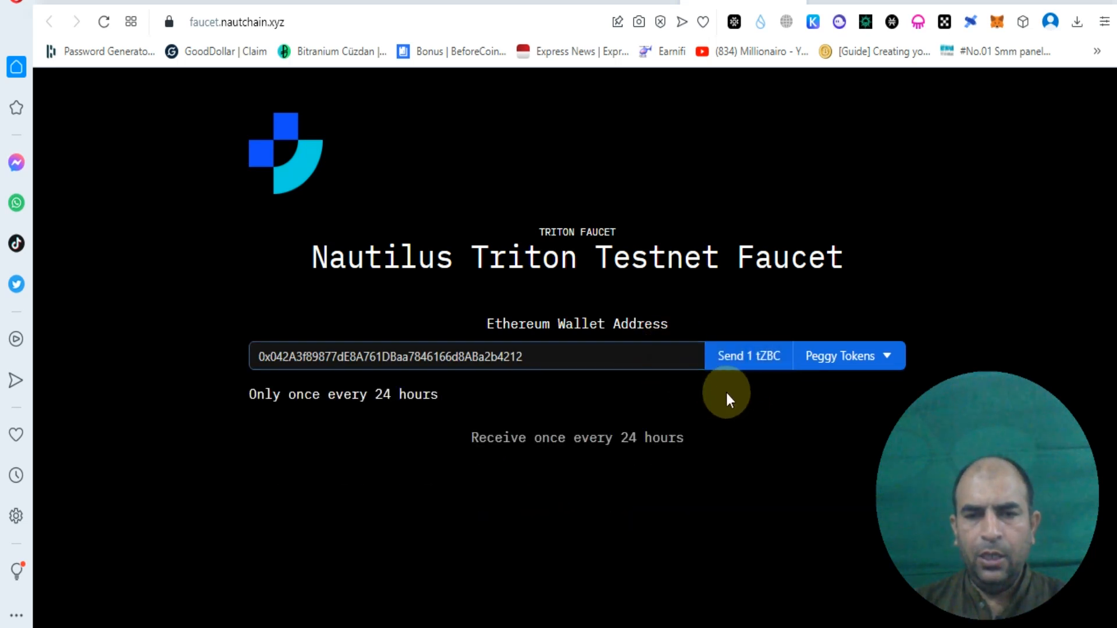
Claim 10 USDT from the Peggy Tokens list and return to the PoseiSwap site.
left_click(848, 356)
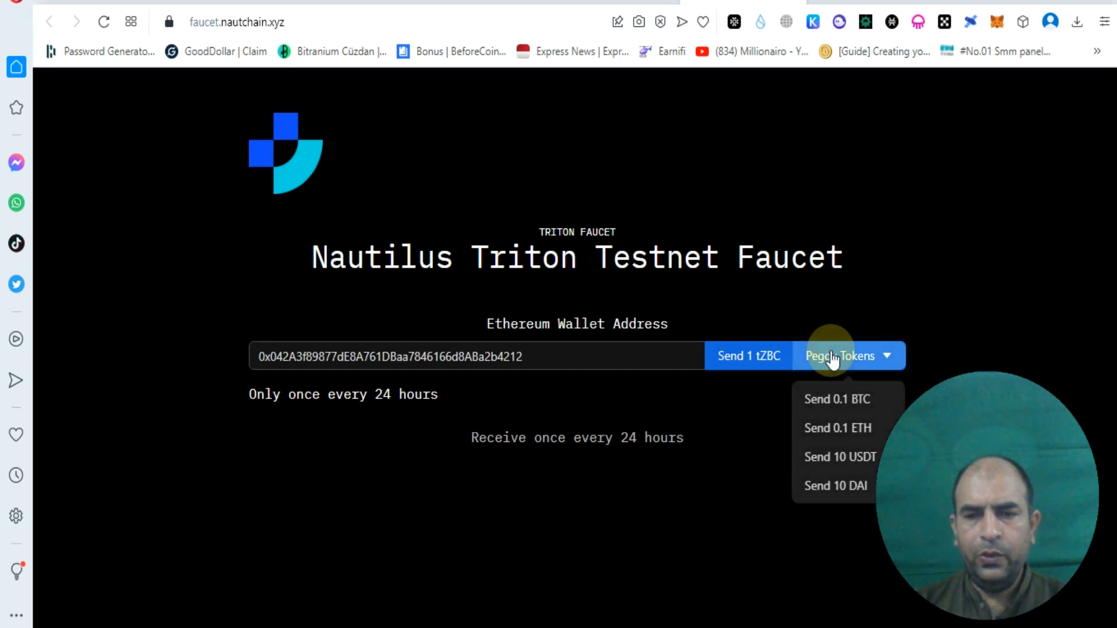
left_click(848, 356)
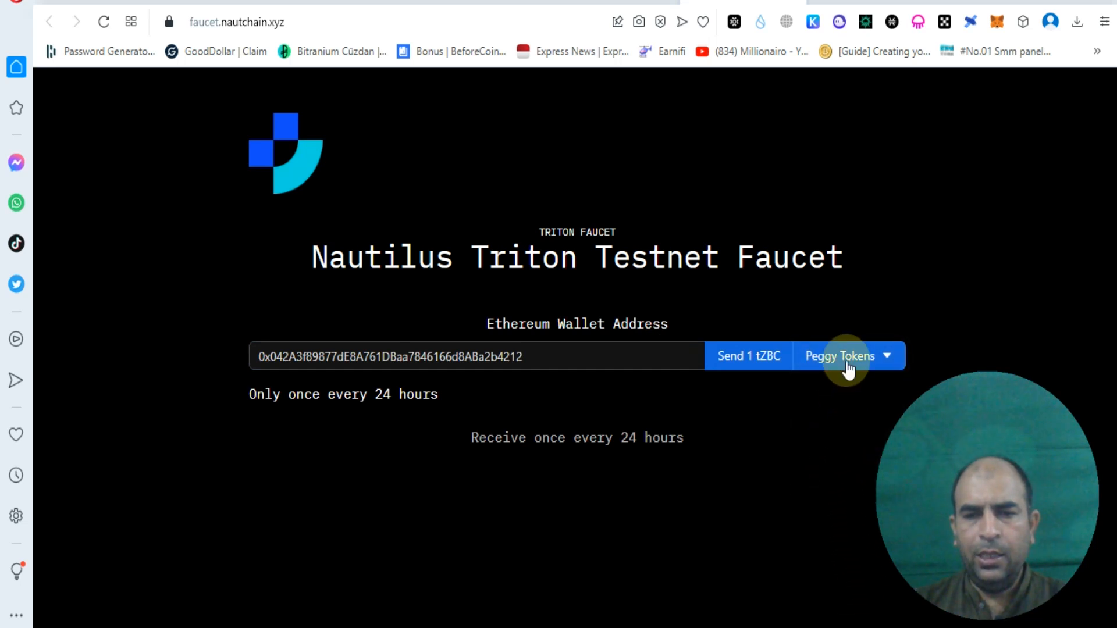
left_click(848, 356)
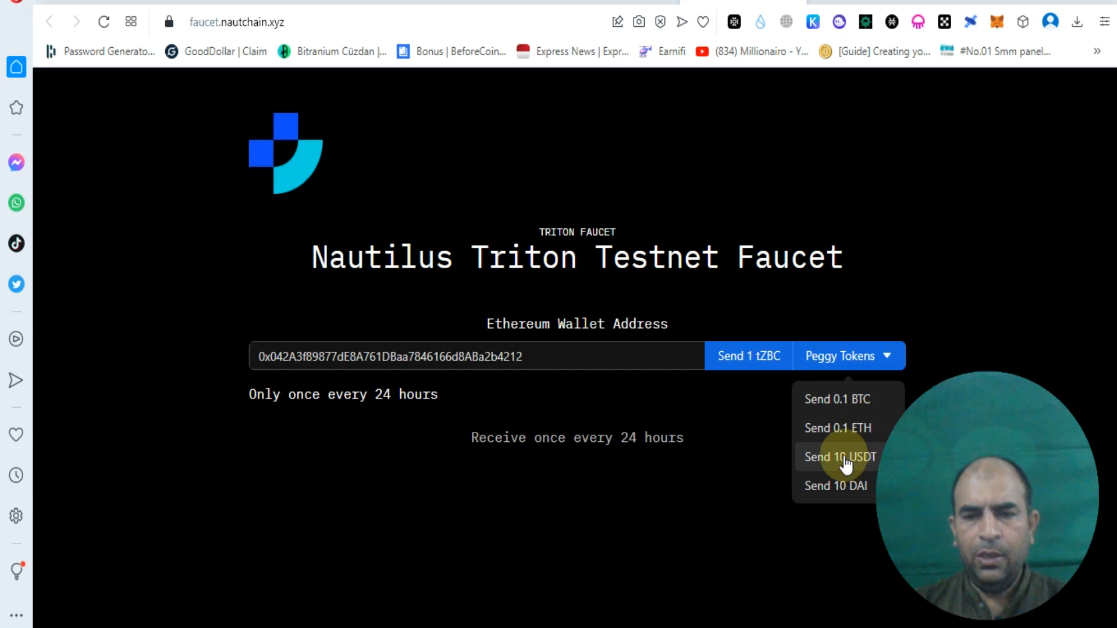
left_click(839, 456)
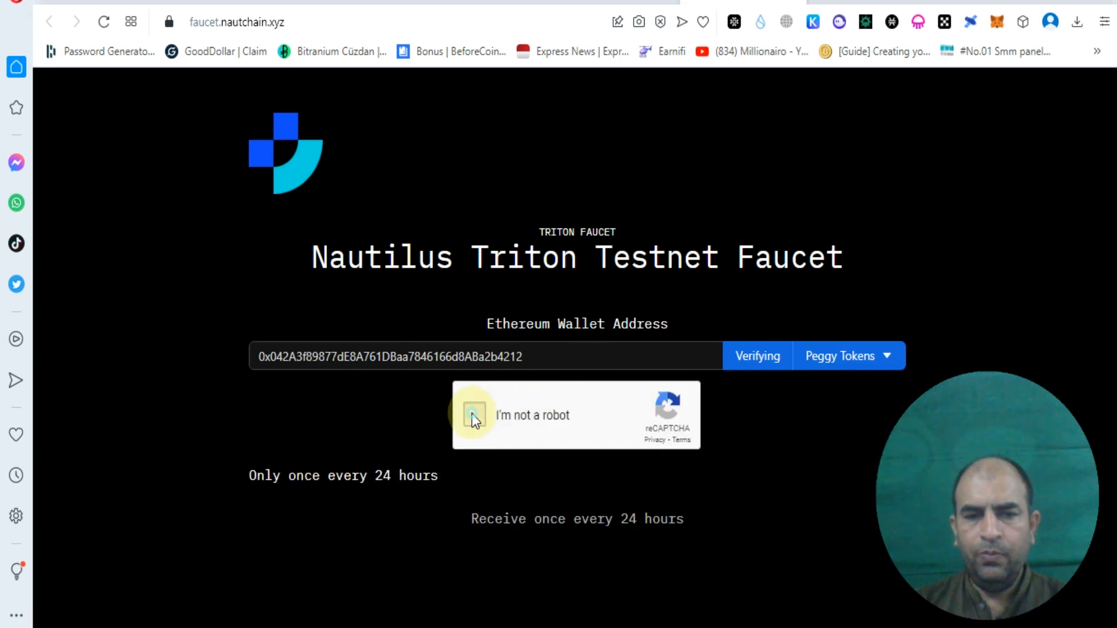
left_click(475, 415)
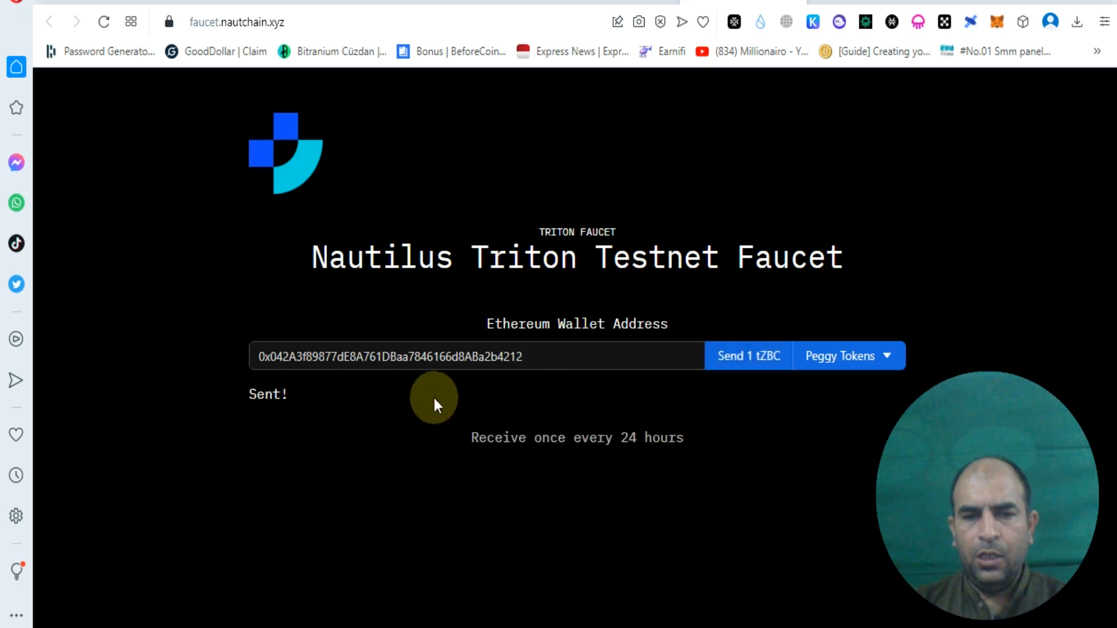
mouse_move(944, 293)
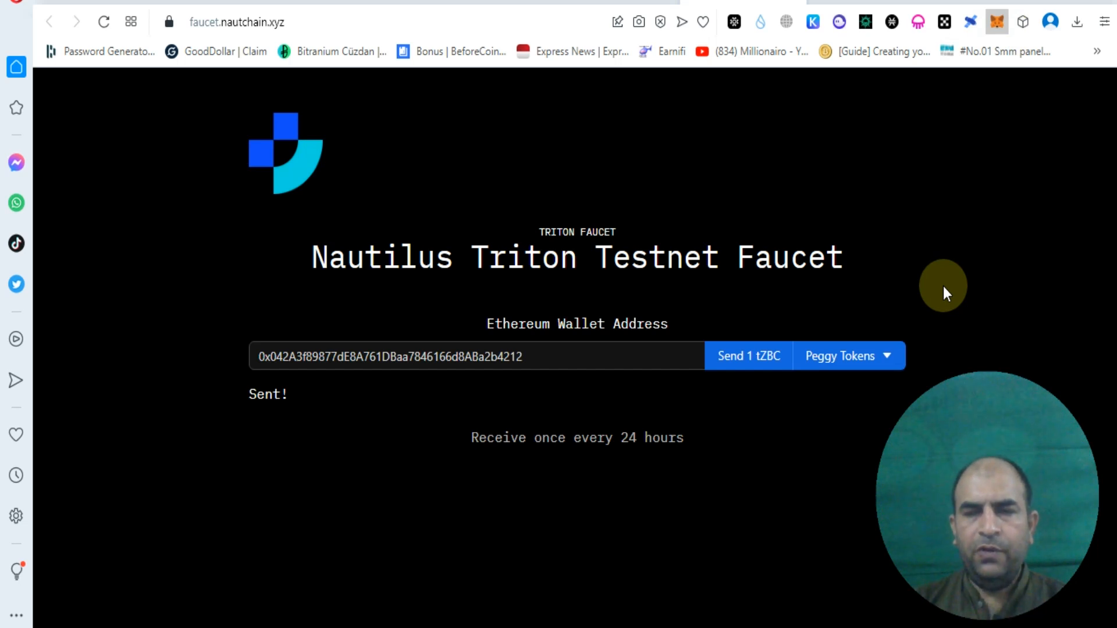
left_click(996, 21)
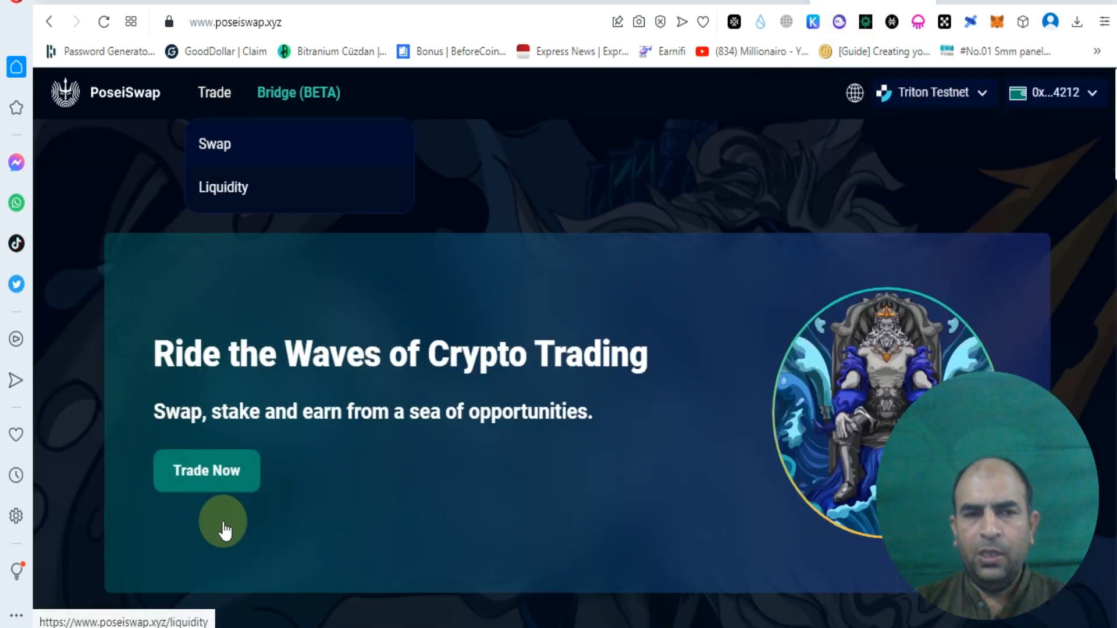
View the Trade > Swap page showing a ZBC balance of 1.
left_click(214, 143)
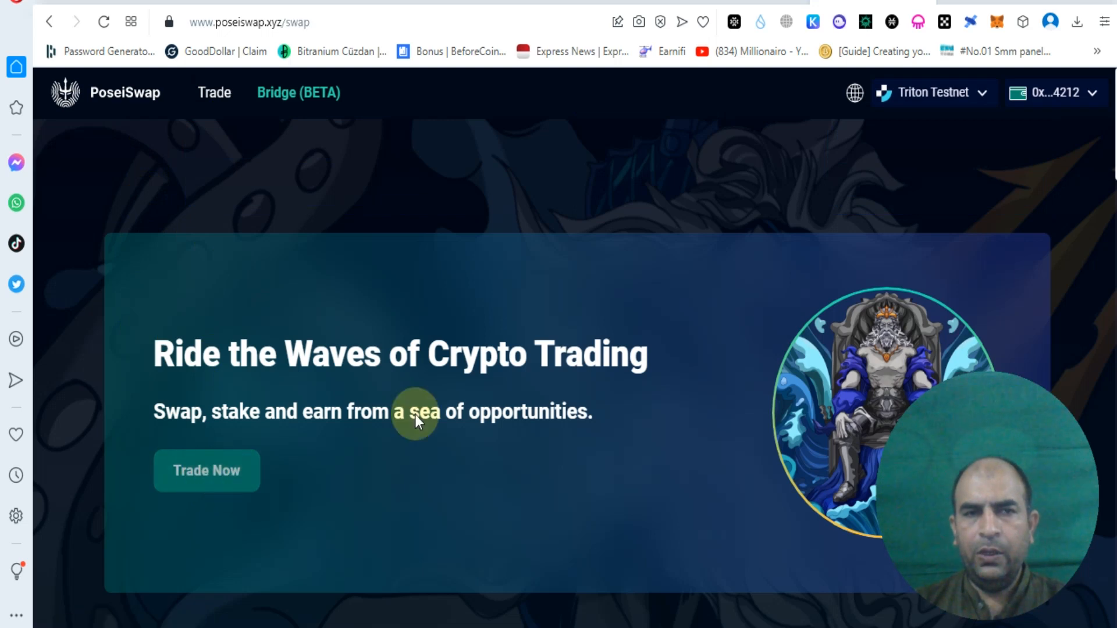
left_click(206, 470)
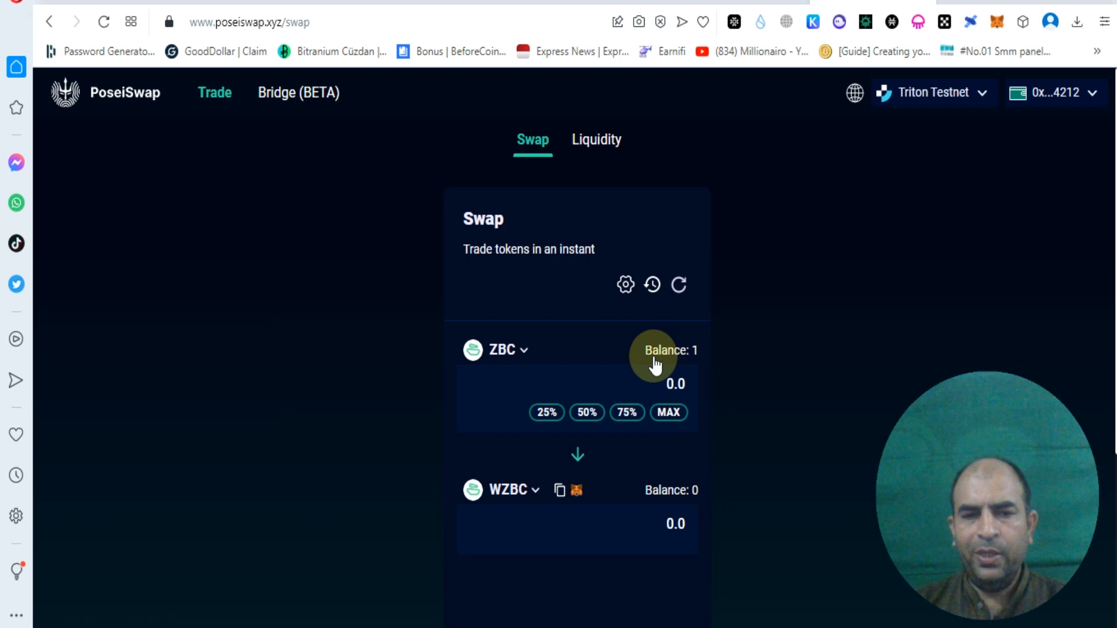
left_click(929, 92)
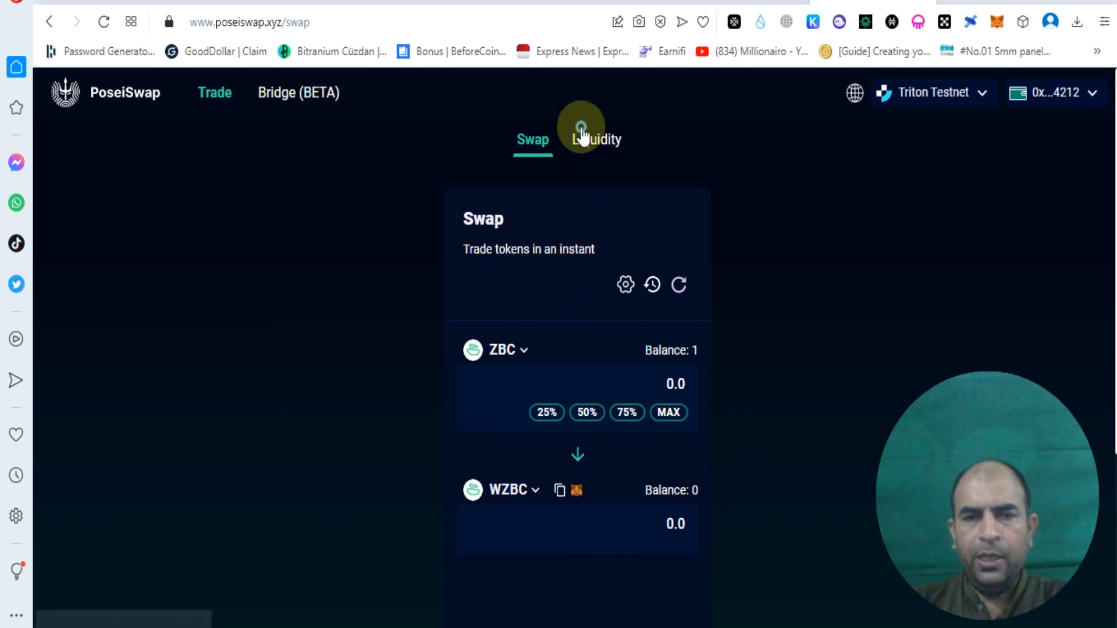
Check the empty Liquidity page, then start the Goerli -> Triton USDC bridge (BETA).
left_click(595, 139)
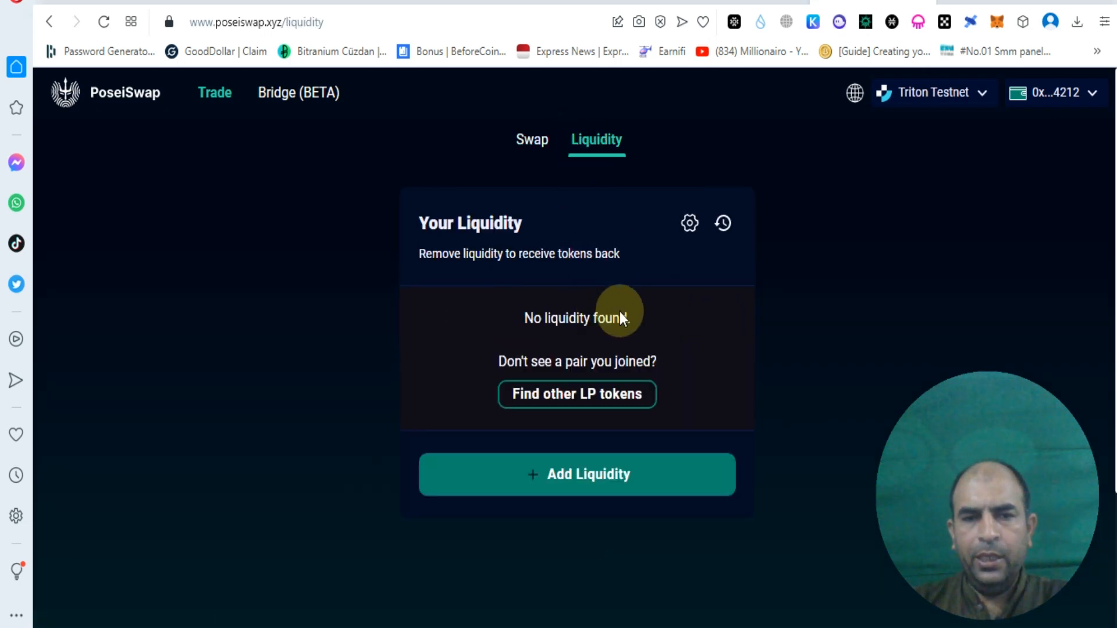
mouse_move(298, 93)
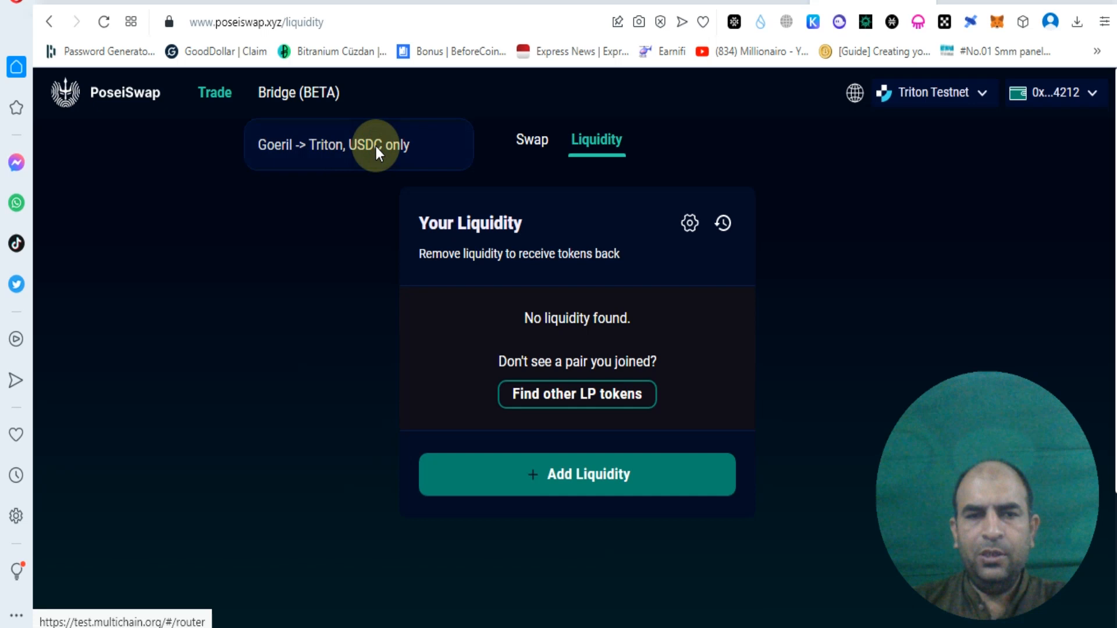
left_click(329, 144)
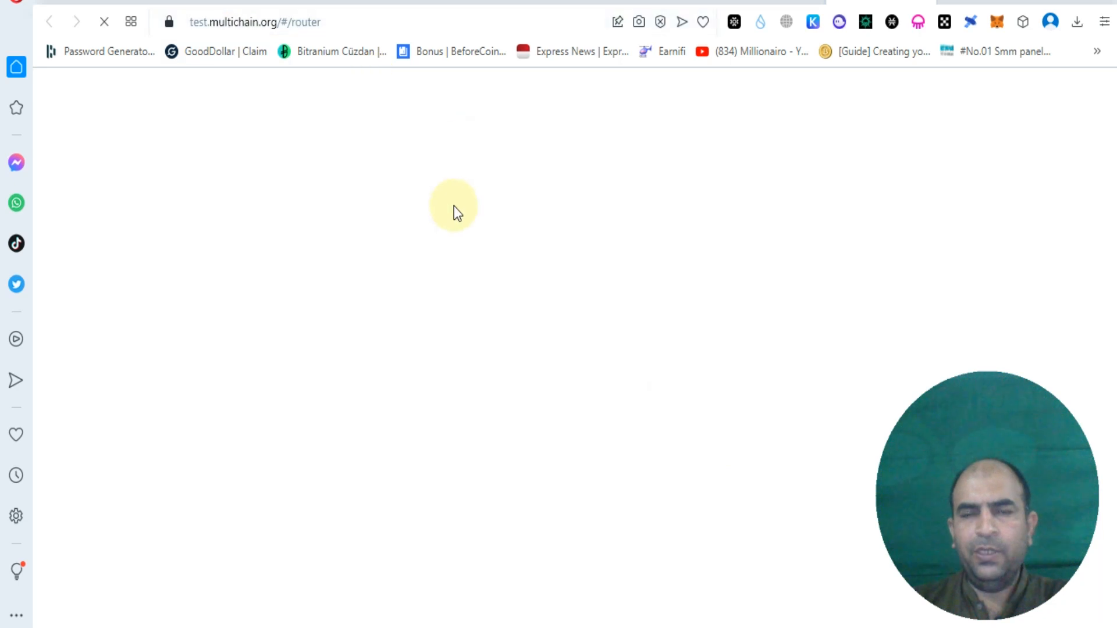
mouse_move(456, 207)
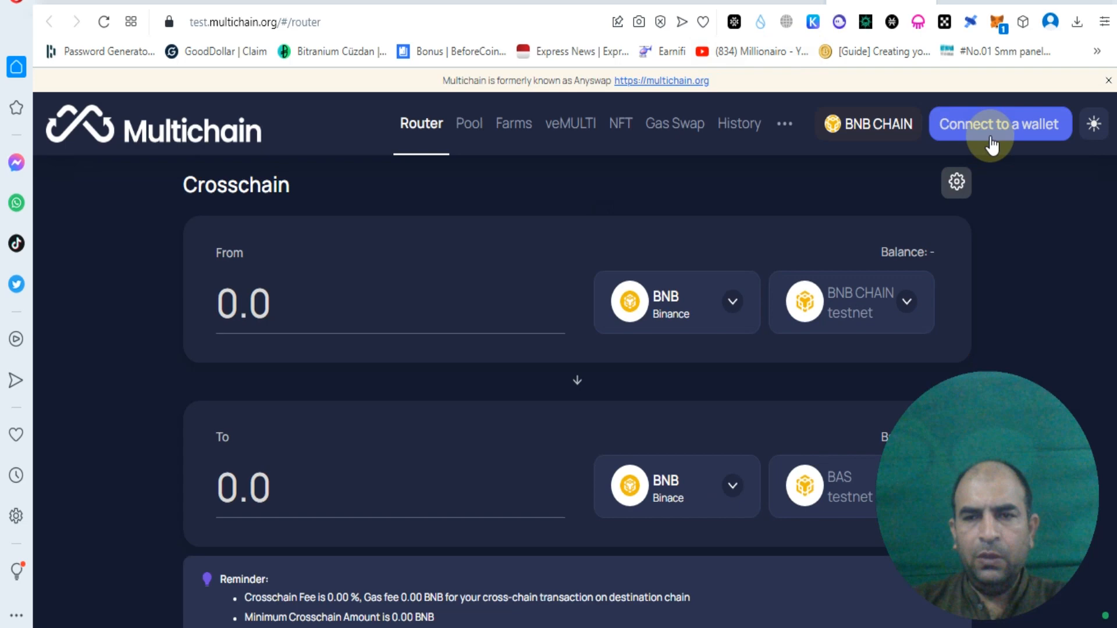
Connect MetaMask to Multichain and approve switching to Binance Smart Chain Testnet.
left_click(1000, 123)
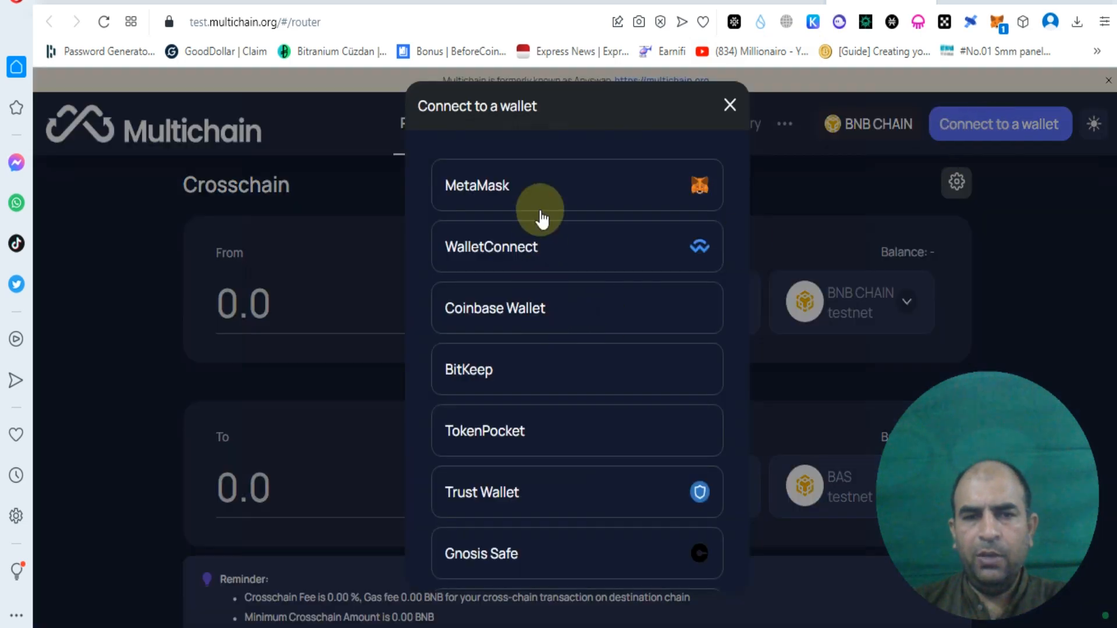
left_click(477, 185)
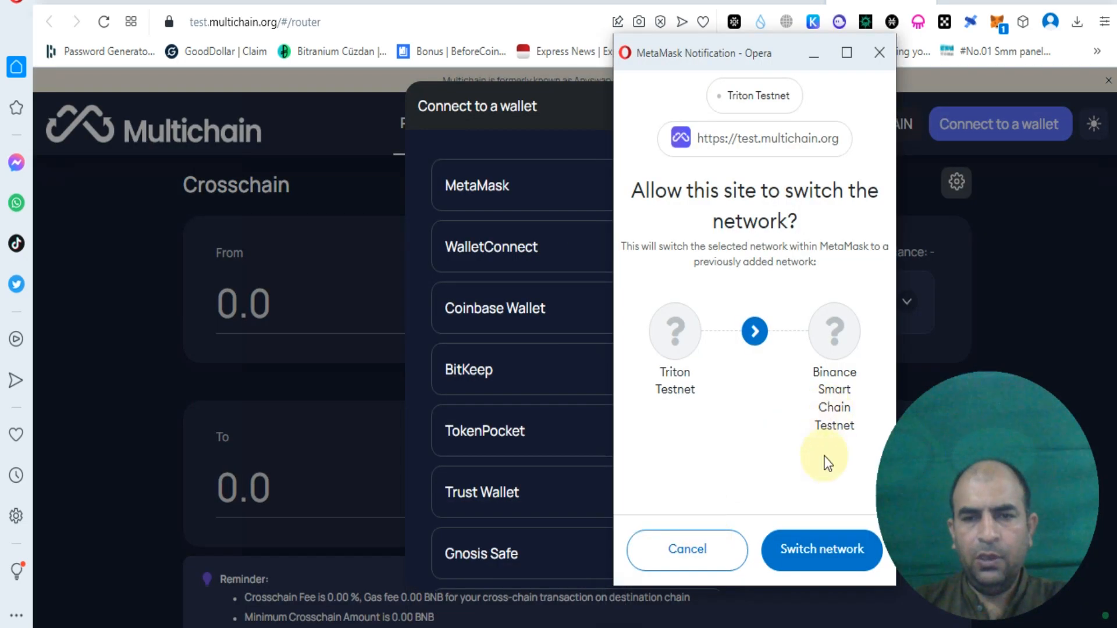
left_click(820, 549)
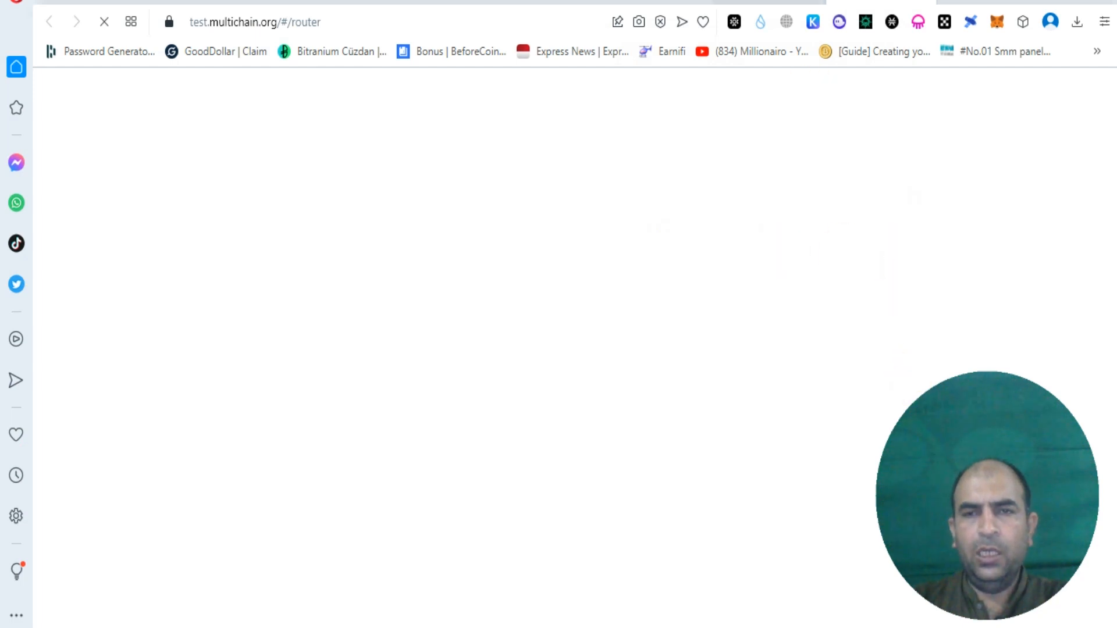
Set the bridge to send USDC from ETH Goerli to BNB Chain testnet.
left_click(996, 21)
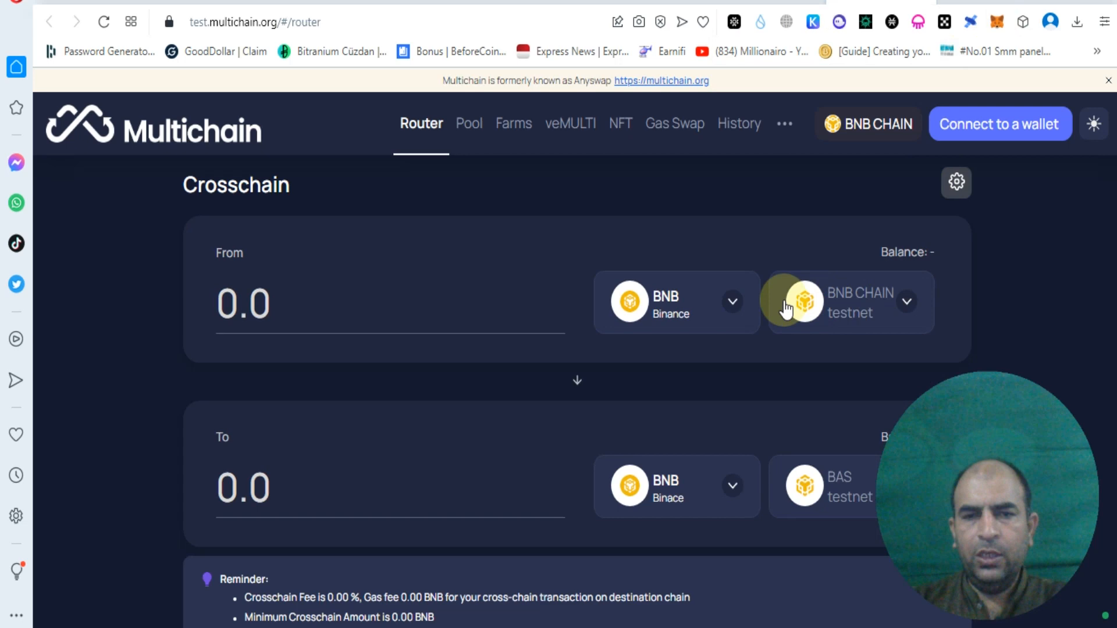
left_click(666, 303)
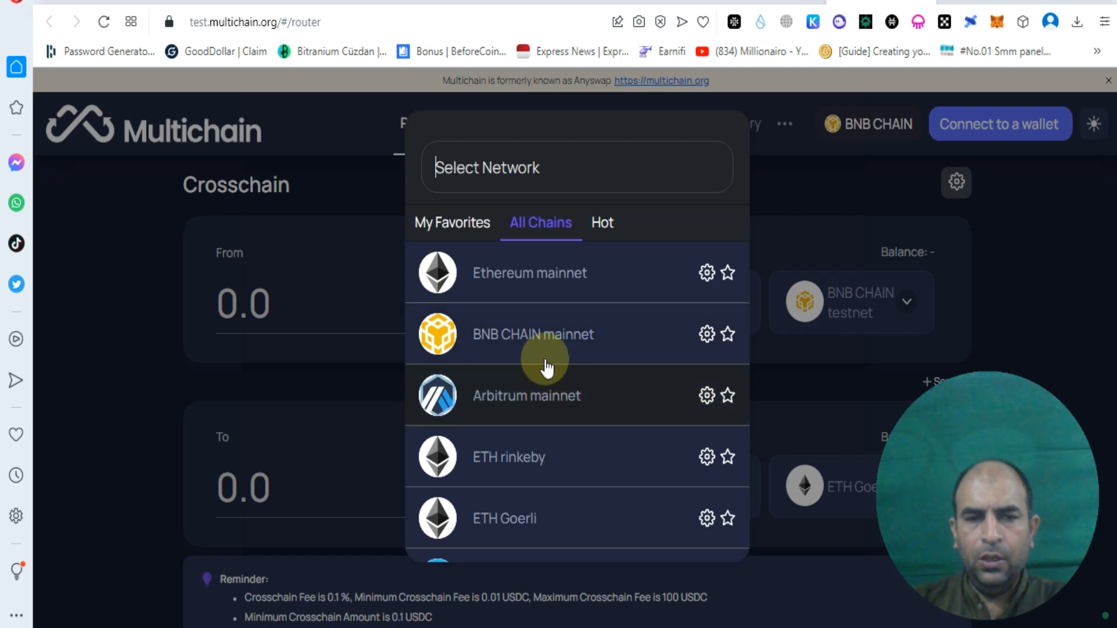
mouse_move(556, 519)
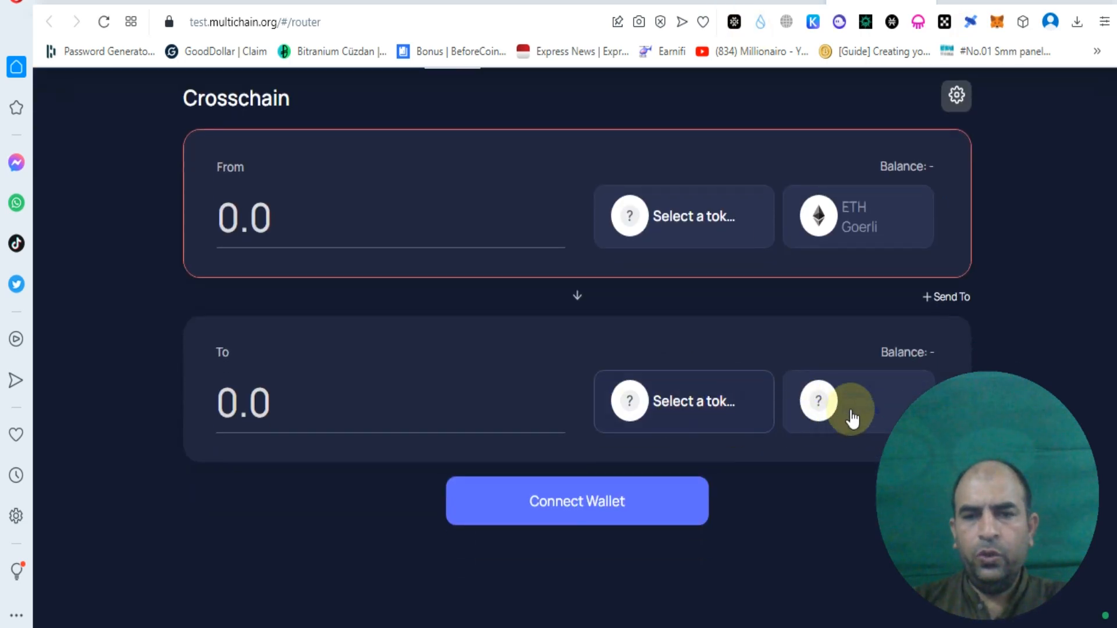
left_click(852, 402)
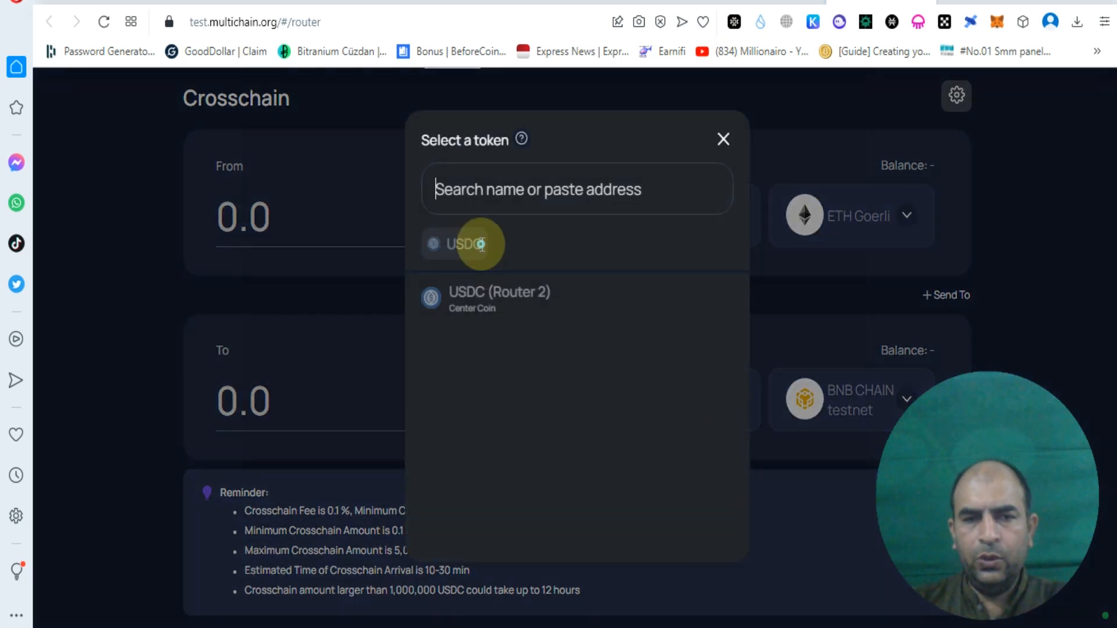
left_click(463, 244)
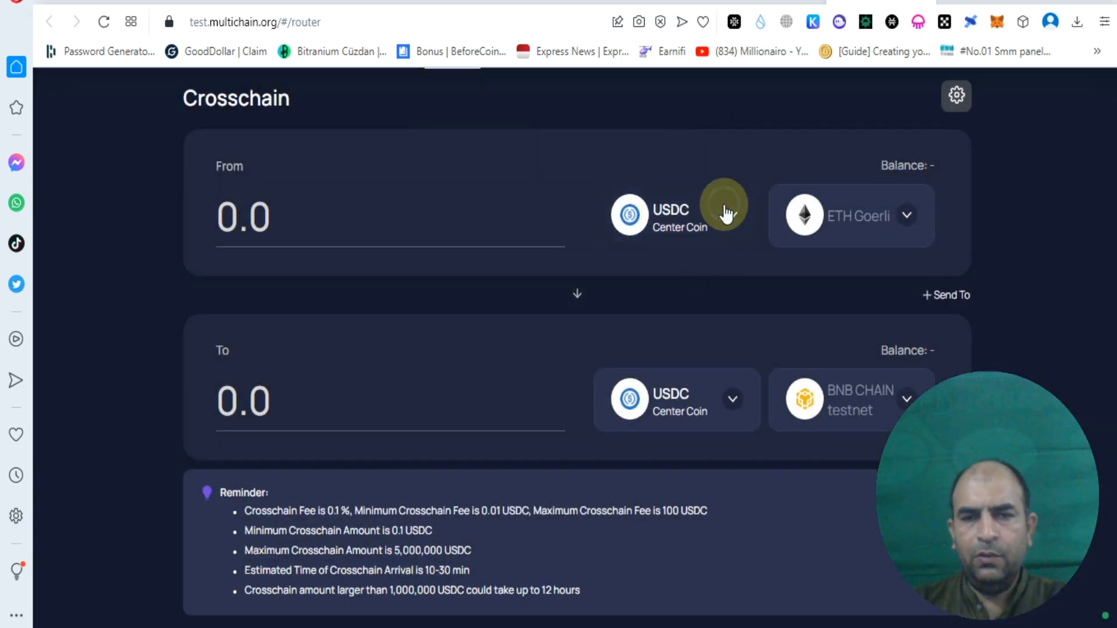
left_click(678, 215)
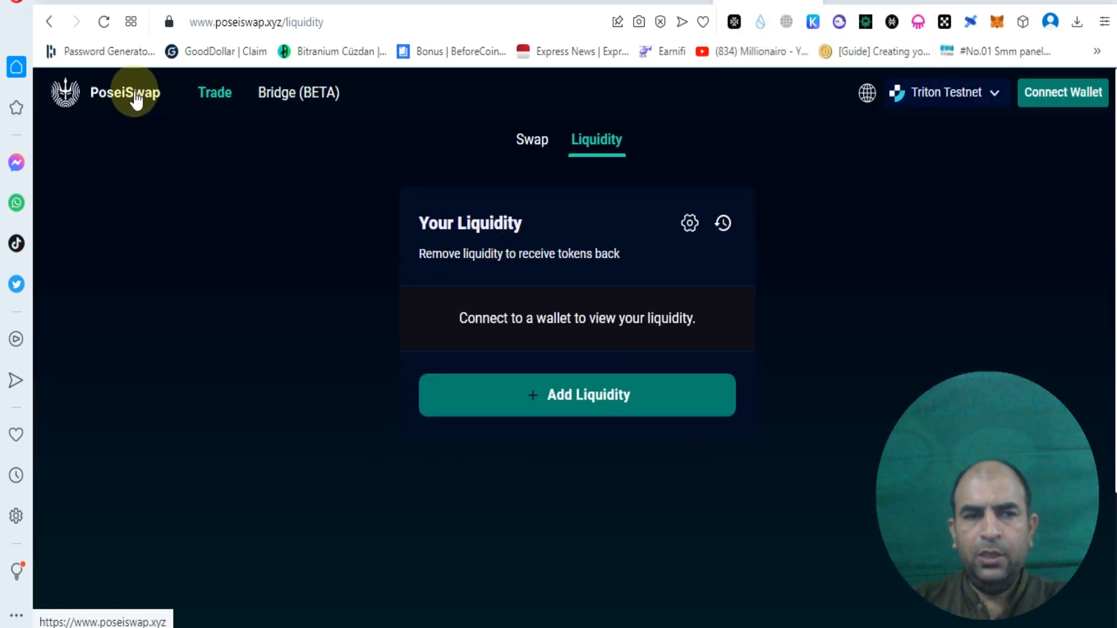
left_click(944, 92)
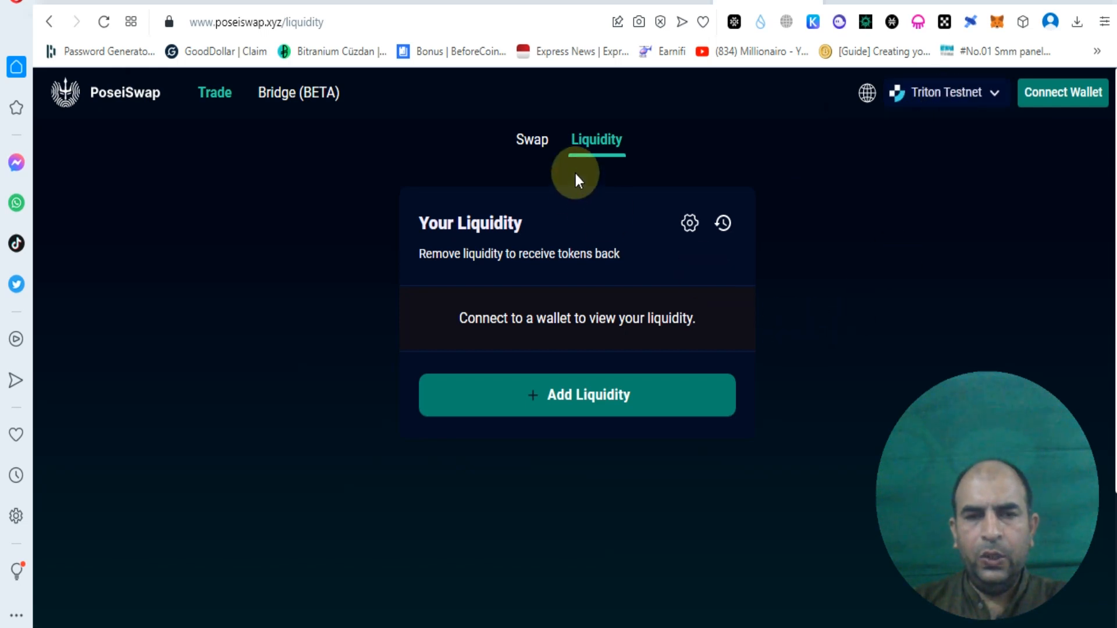
mouse_move(491, 481)
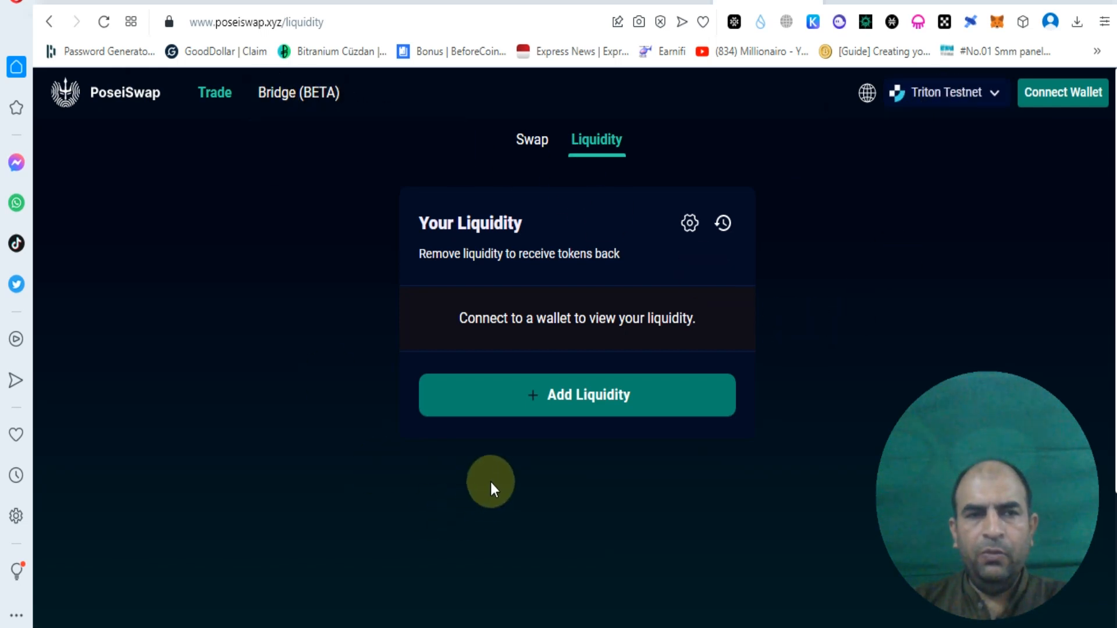